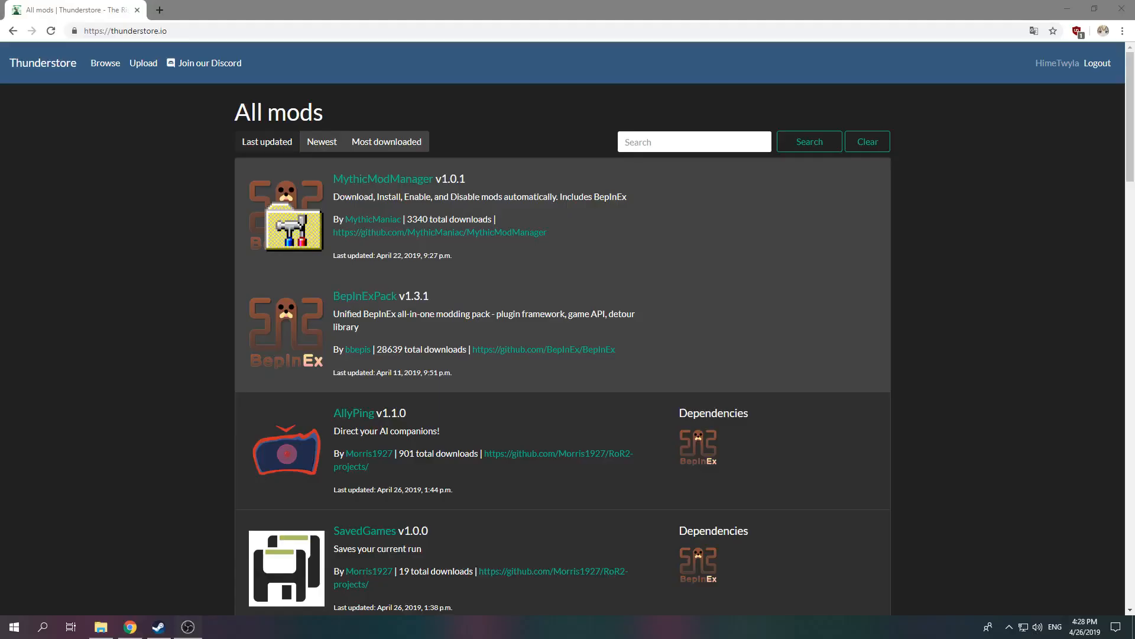
pyautogui.moveTo(99, 258)
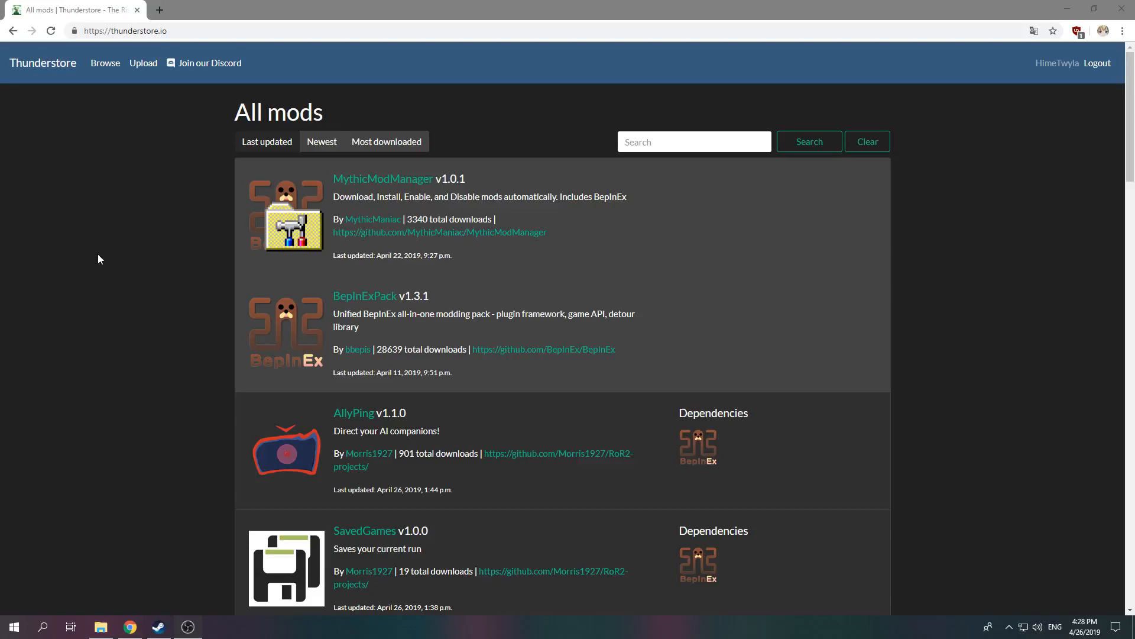
pyautogui.moveTo(179, 277)
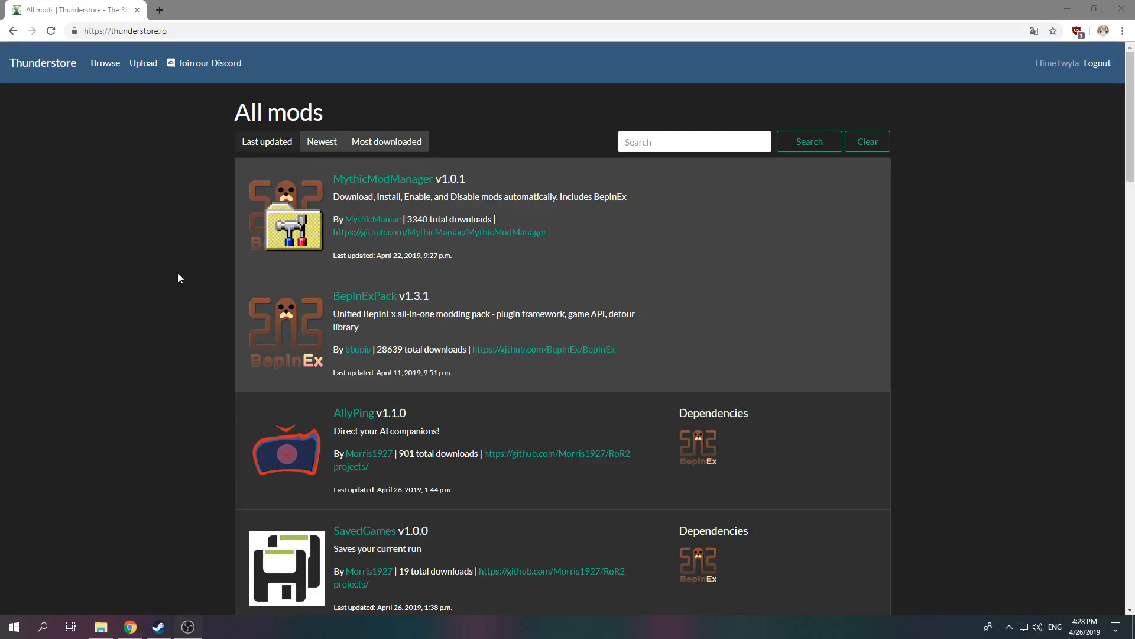
pyautogui.moveTo(175, 279)
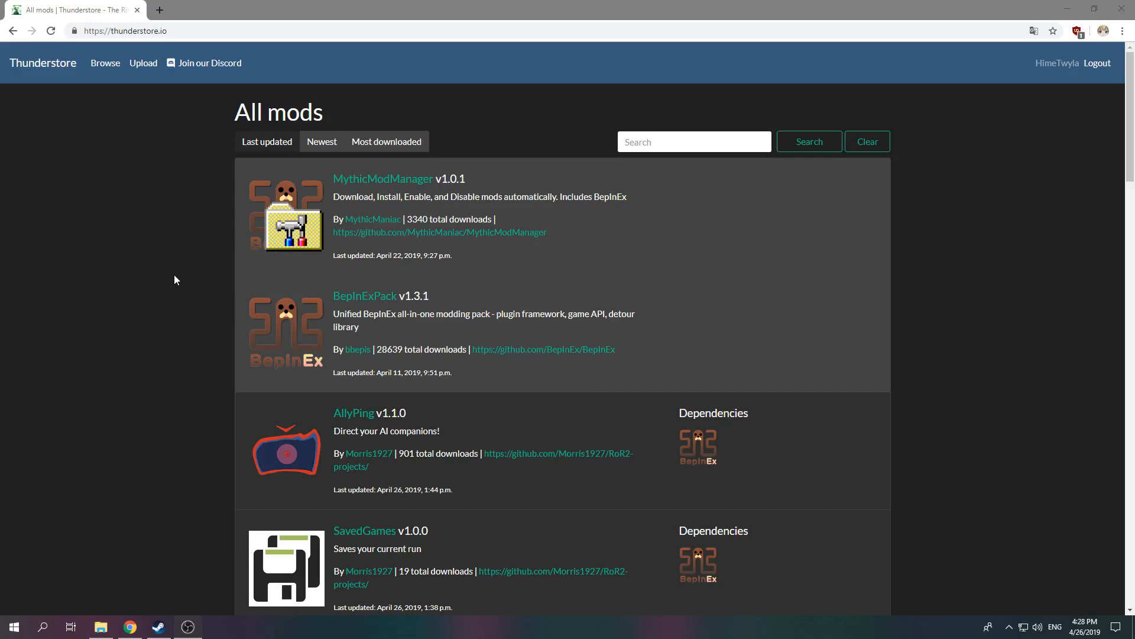
# - Open the BepInExPack page and download bbepis-BepInExPack-1.3.1.zip
pyautogui.click(365, 296)
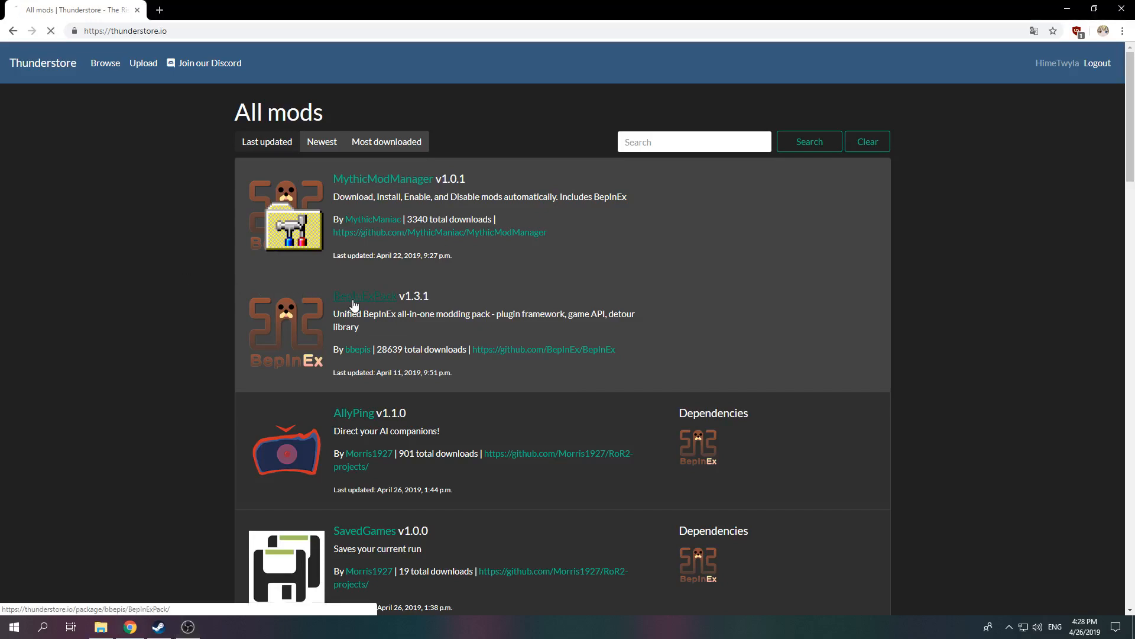
pyautogui.click(365, 296)
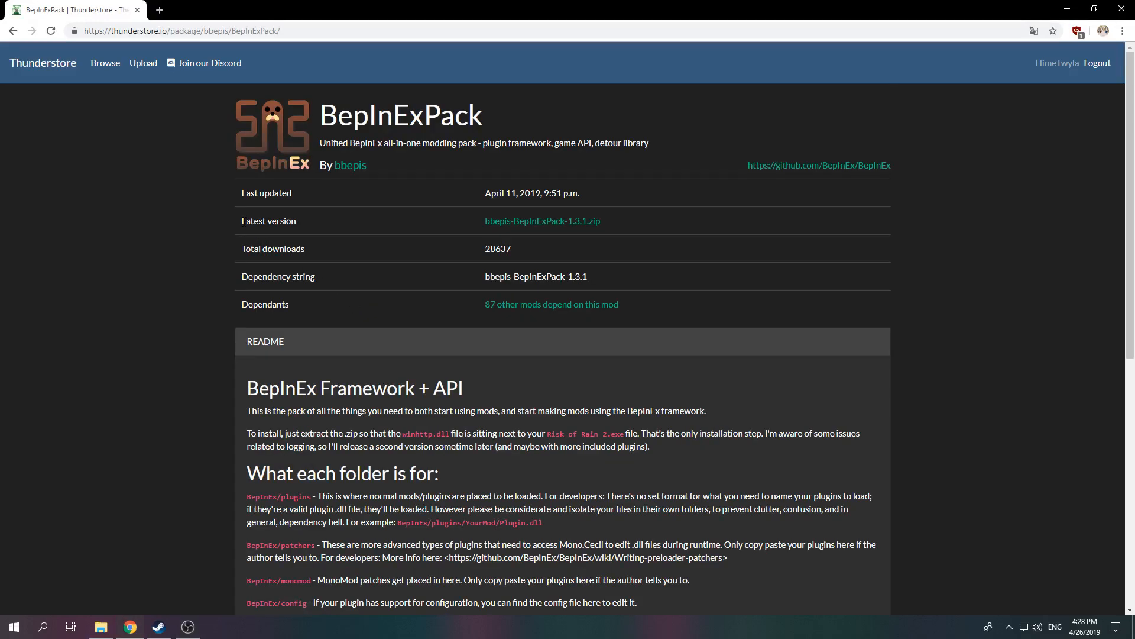
pyautogui.moveTo(518, 228)
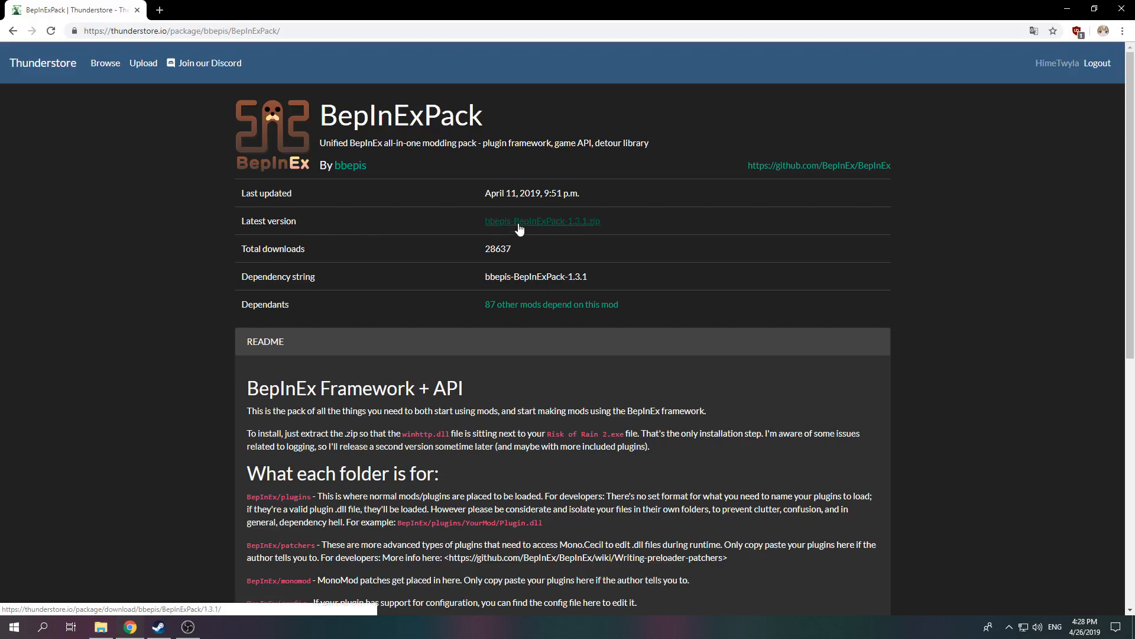
pyautogui.click(542, 220)
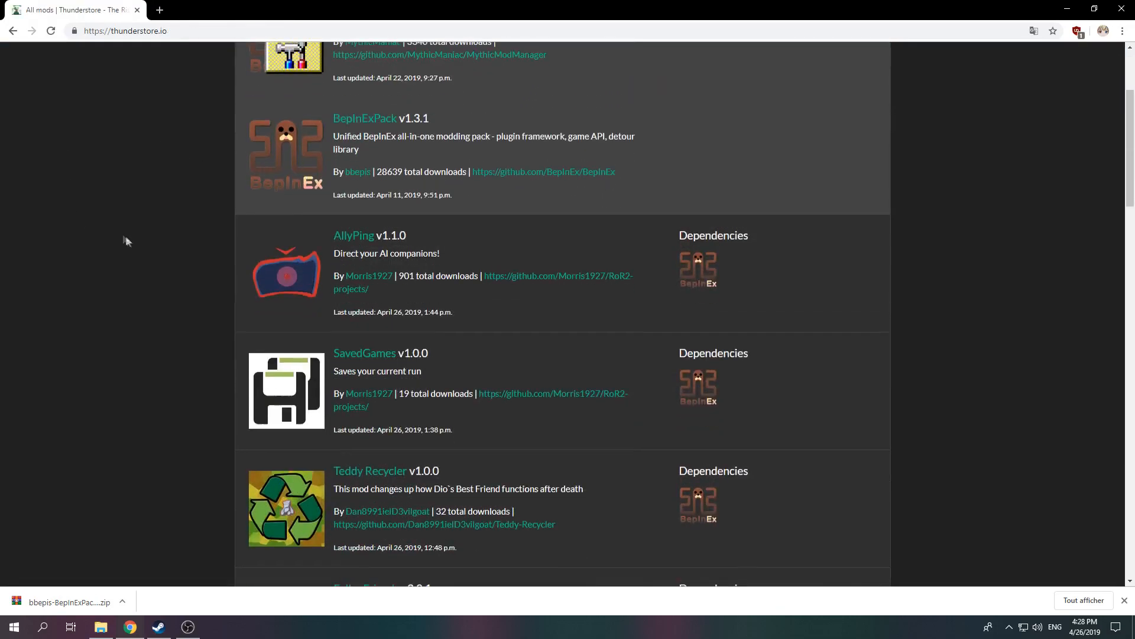
# - Scroll down the All mods list to InfiniteChance v1.3.2
pyautogui.scroll(-3)
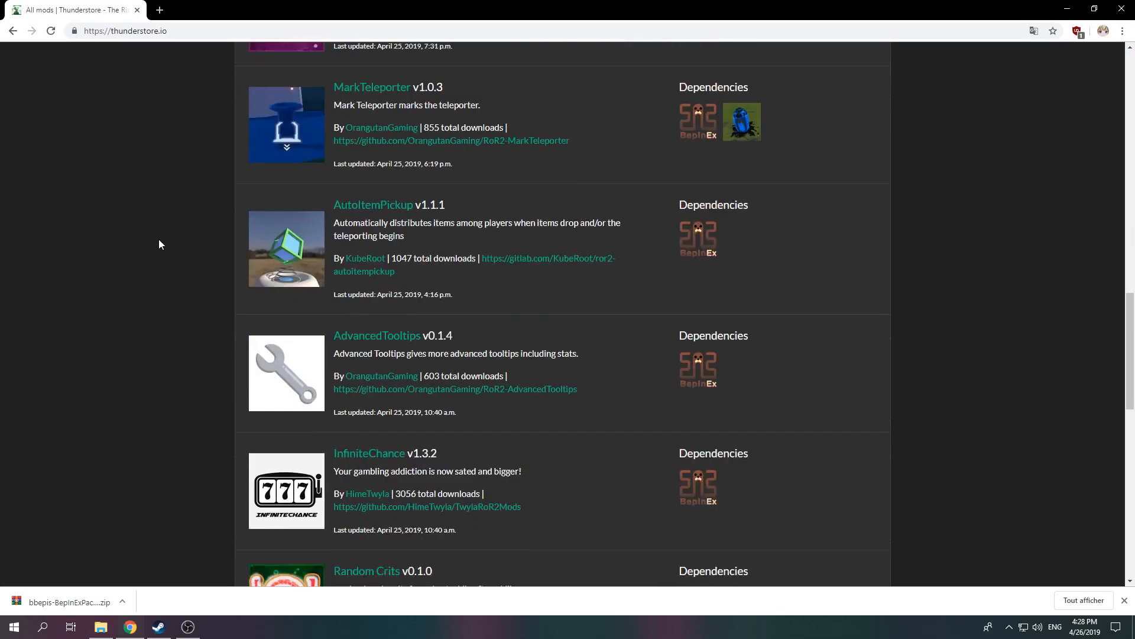
pyautogui.scroll(-3)
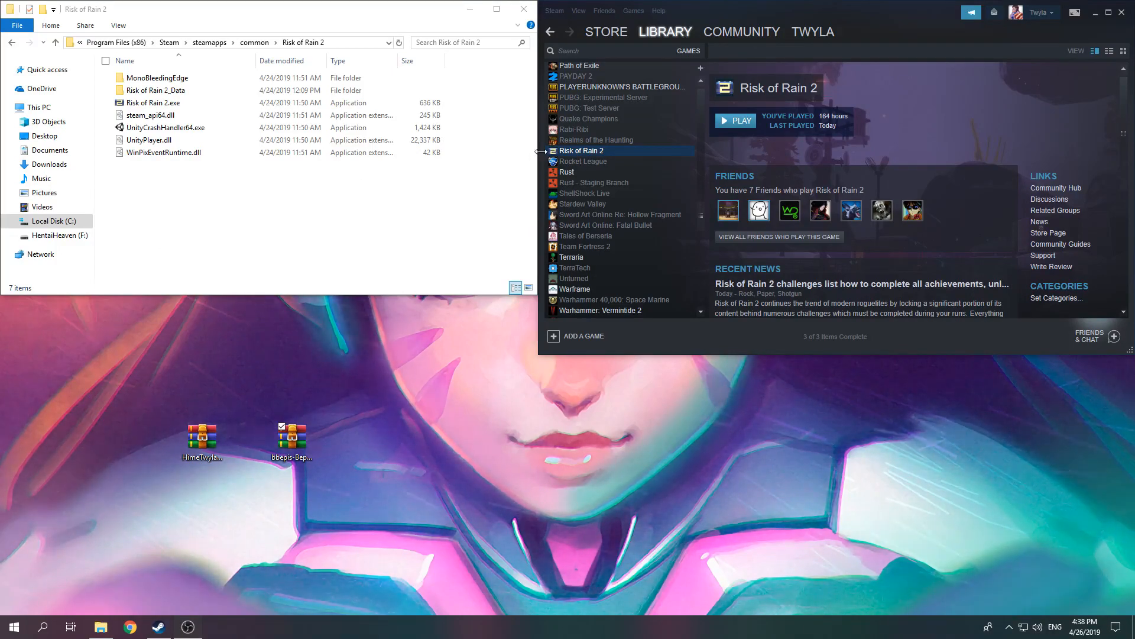
# - Browse Risk of Rain 2's local files from its Steam properties, then close properties
pyautogui.rightClick(584, 150)
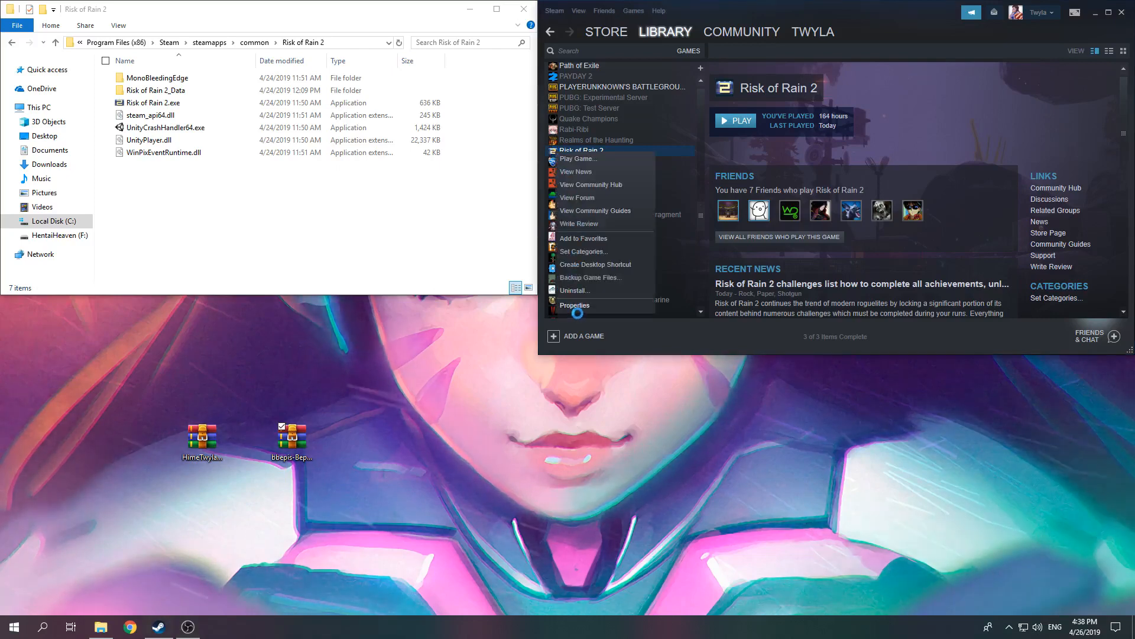
pyautogui.click(575, 305)
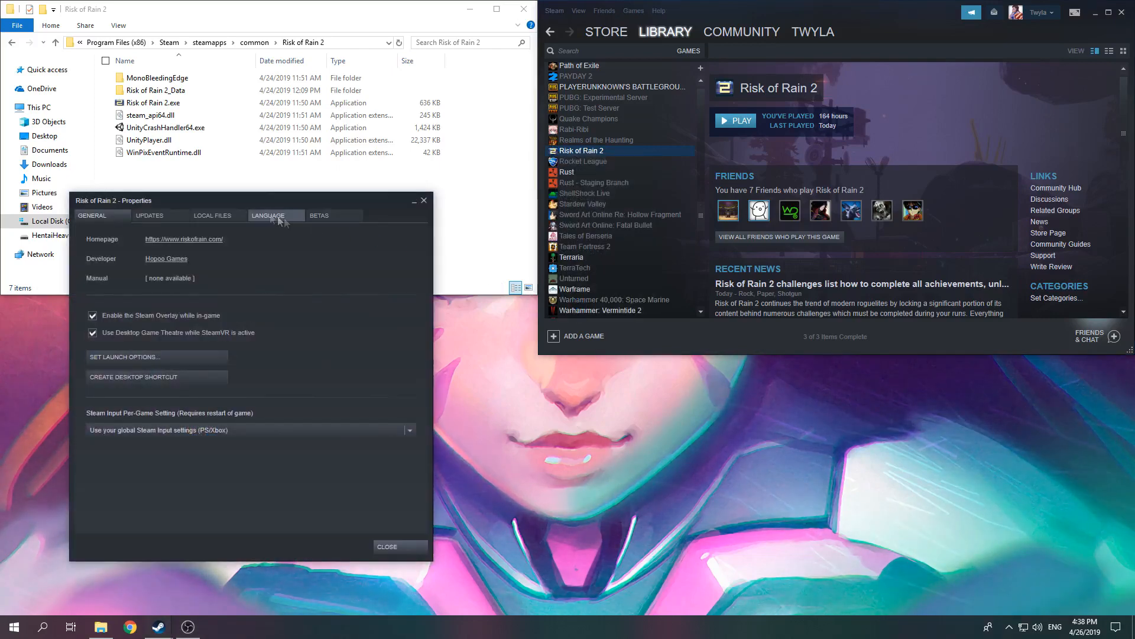
pyautogui.click(212, 215)
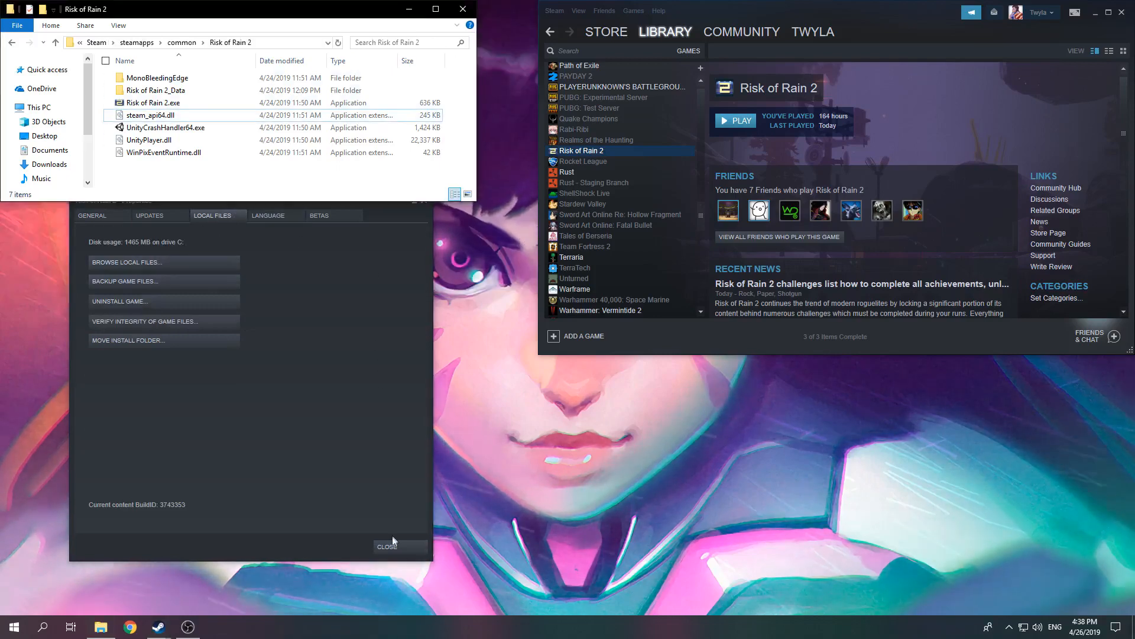
pyautogui.click(387, 547)
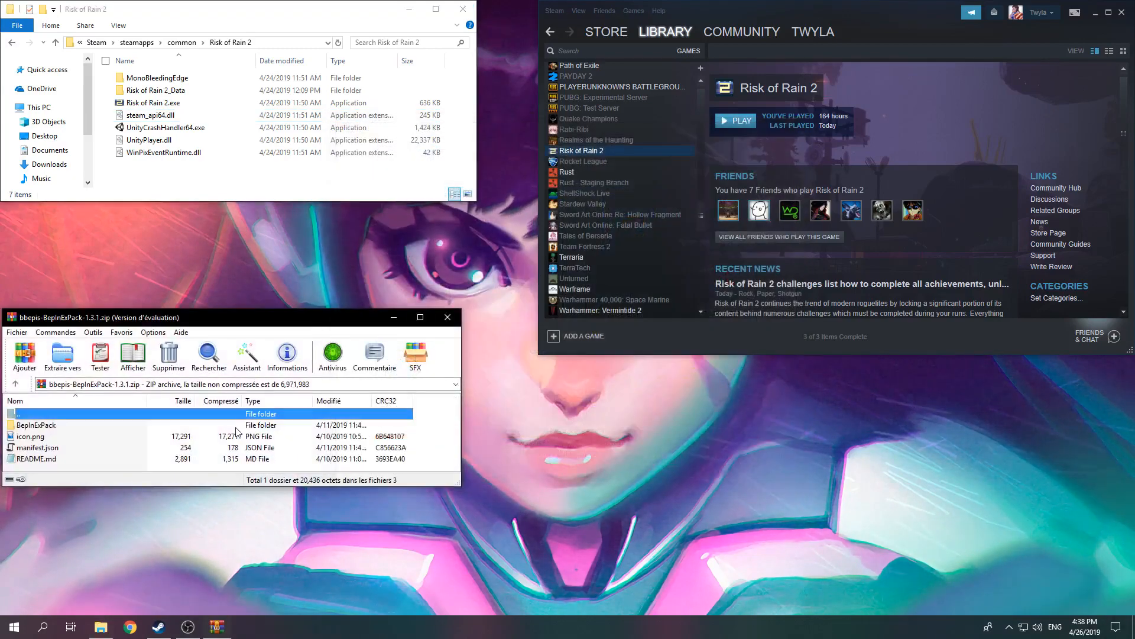
# - Open the BepInExPack folder inside the archive to reach its contents
pyautogui.click(36, 425)
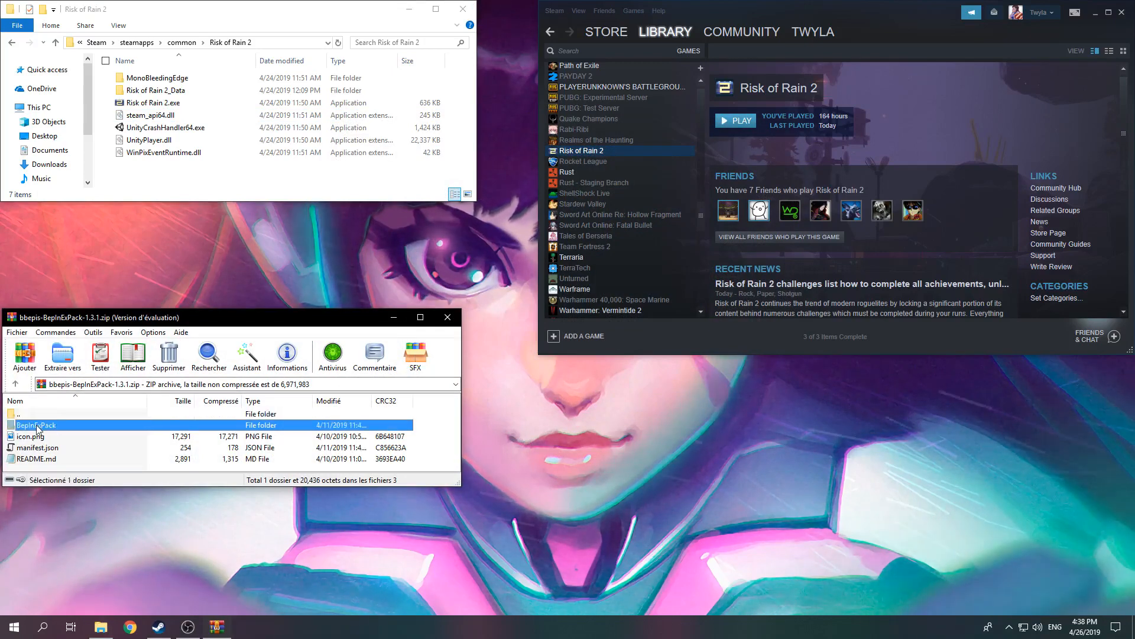
pyautogui.doubleClick(35, 425)
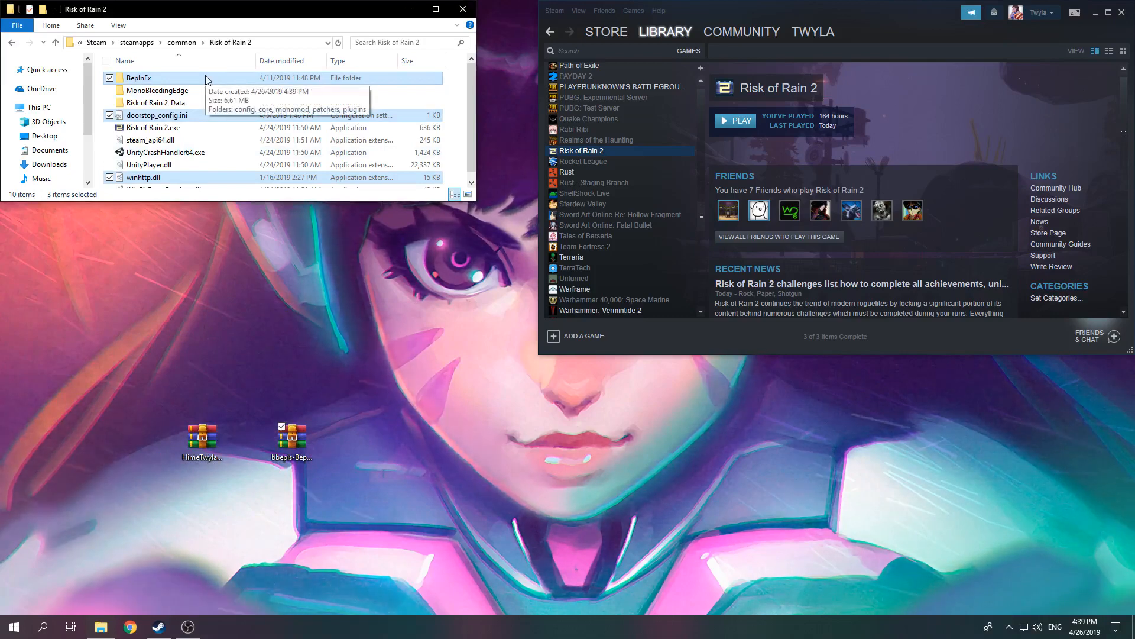
# - Put InfiniteChance.dll into BepInEx\plugins from the InfiniteChance archive, dismissing WinRAR's licence prompt
pyautogui.doubleClick(126, 94)
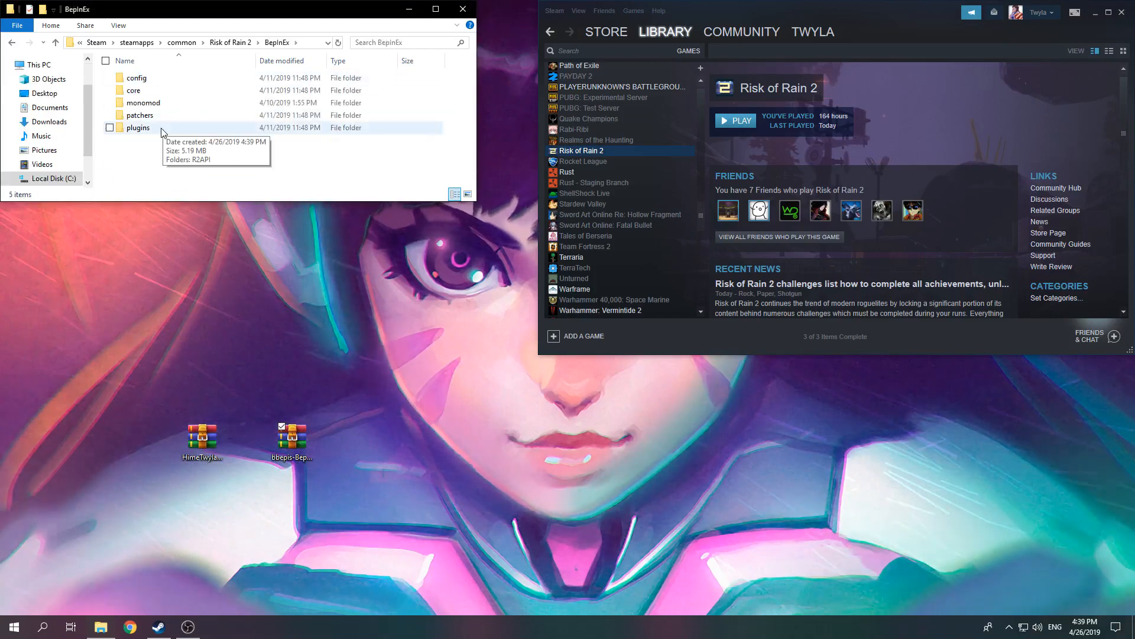
pyautogui.doubleClick(137, 127)
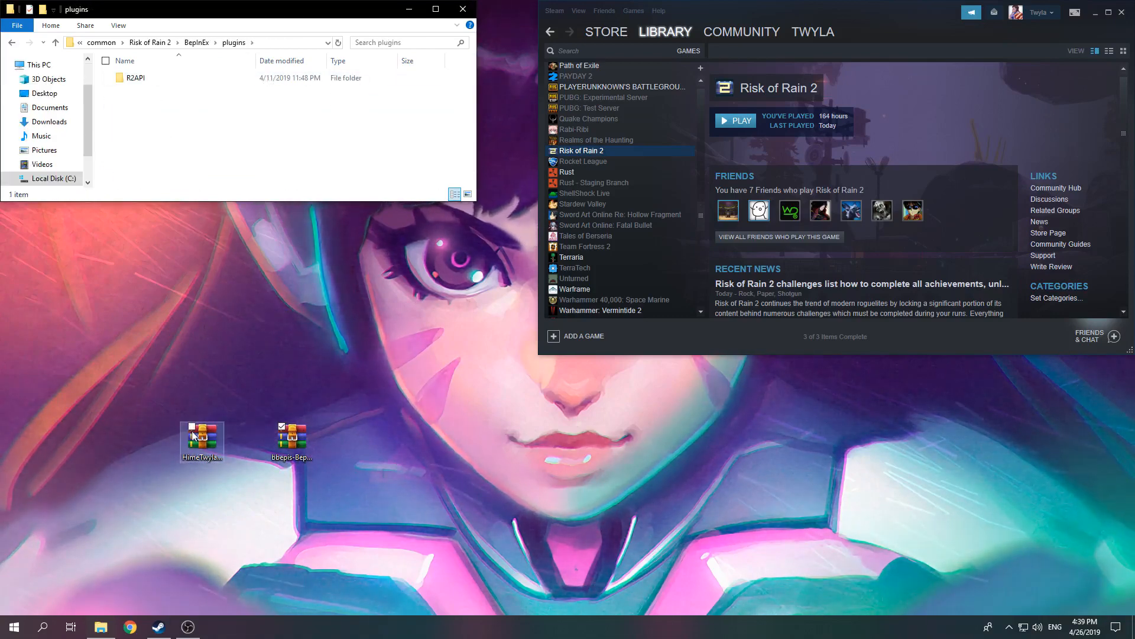
pyautogui.doubleClick(202, 439)
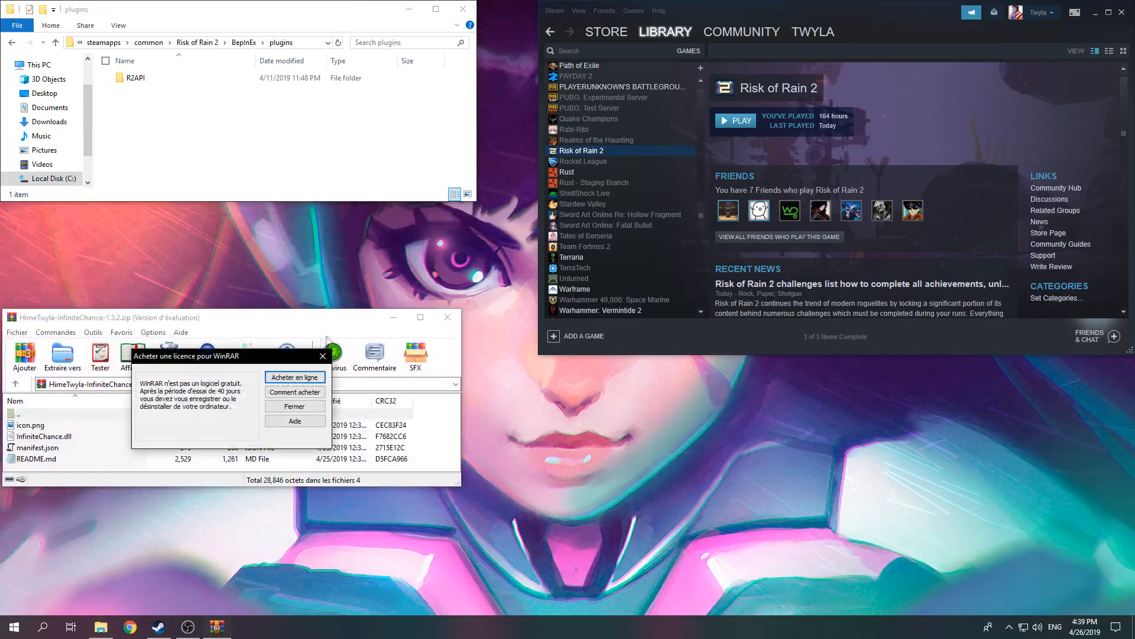
pyautogui.click(294, 405)
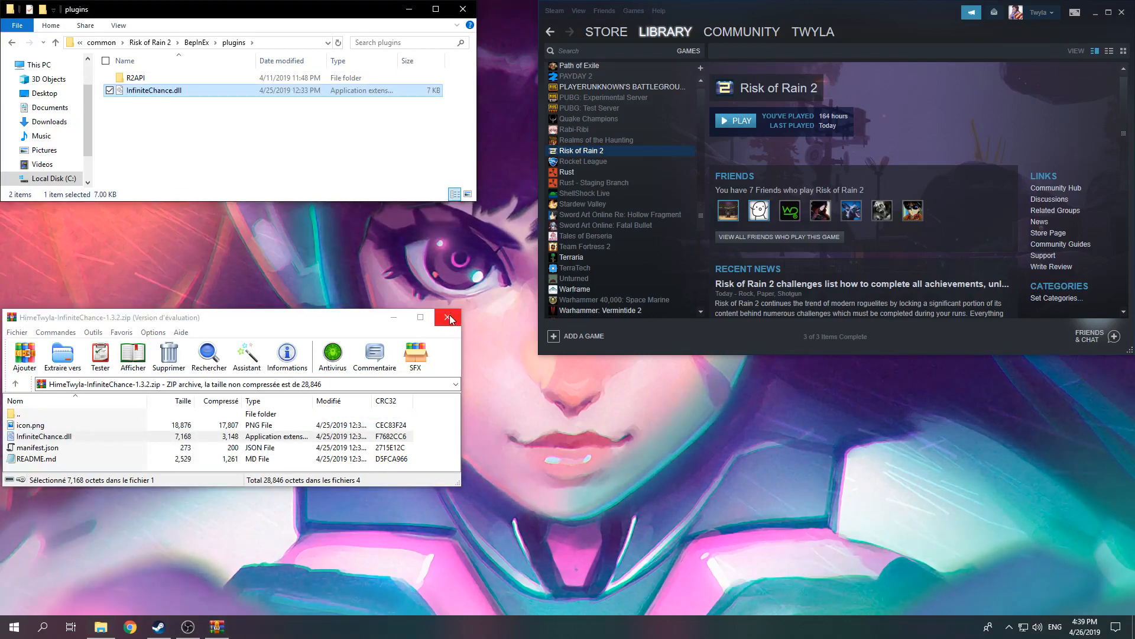
pyautogui.click(448, 317)
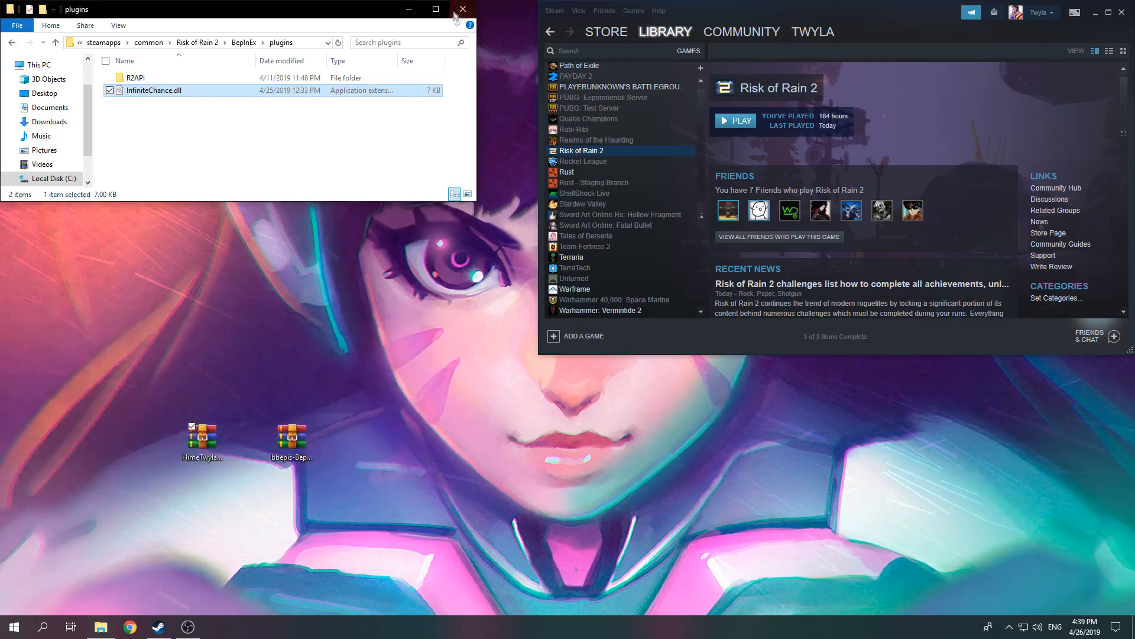
# - Close the plugins folder and launch Risk of Rain 2 from Steam
pyautogui.click(462, 8)
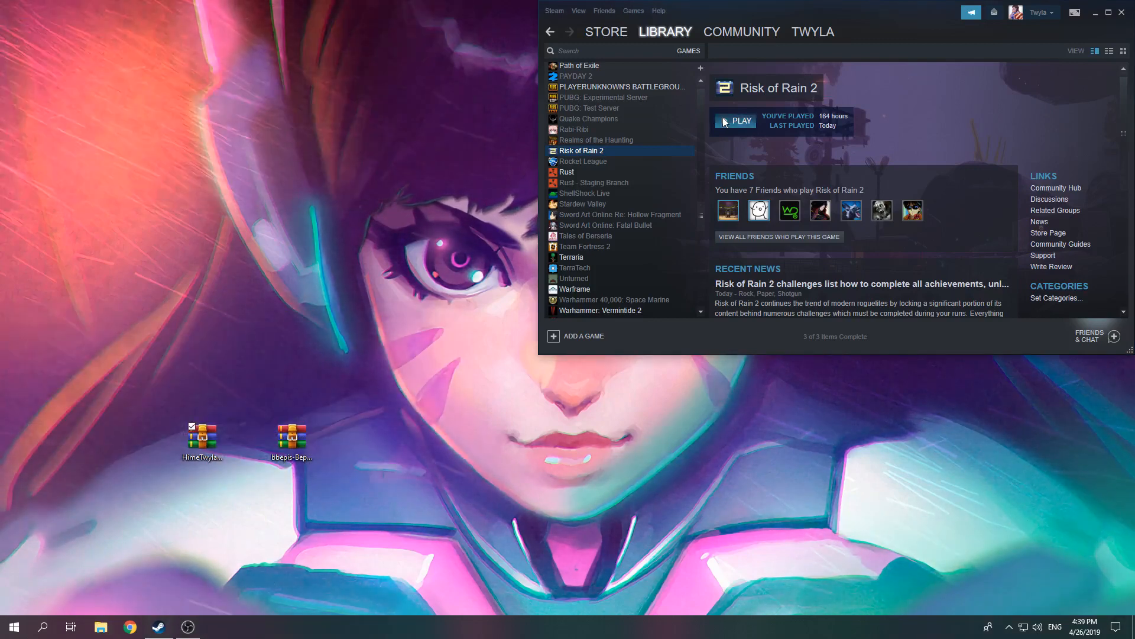
pyautogui.click(735, 120)
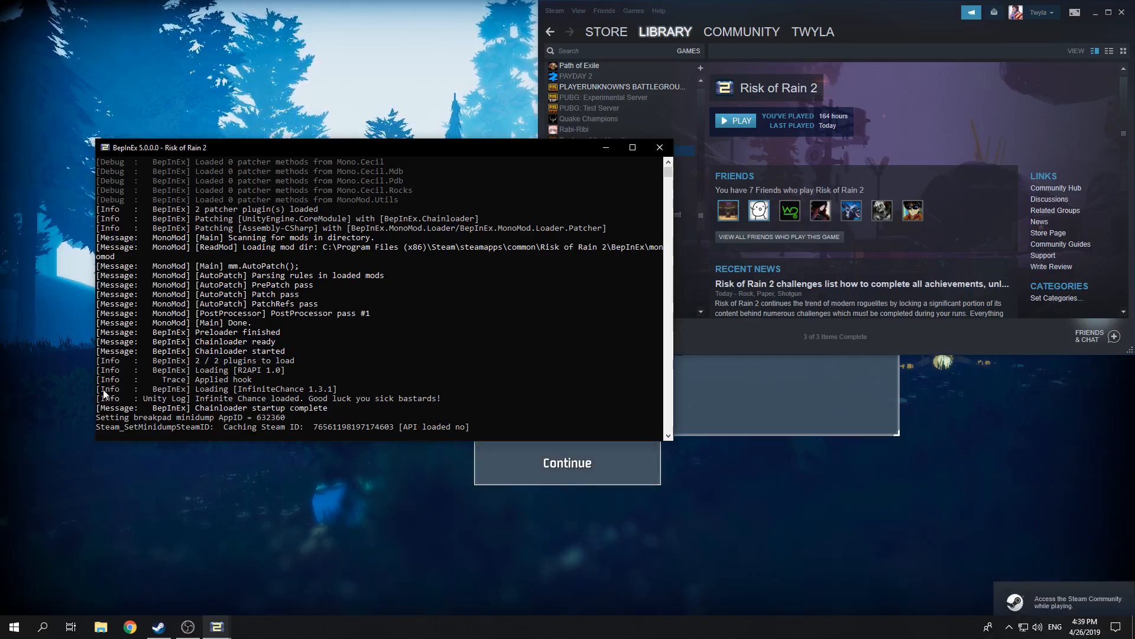
pyautogui.moveTo(383, 393)
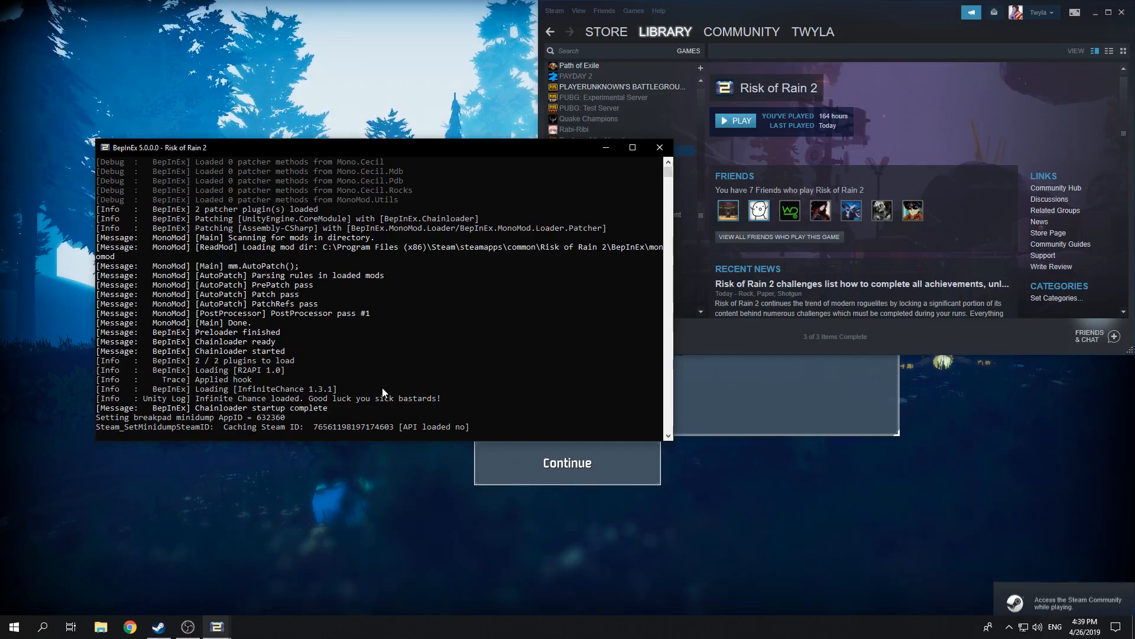